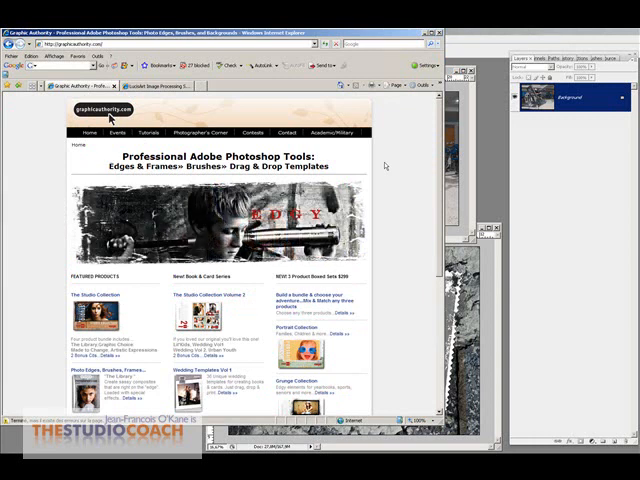
Apply the LucisArt filter to the treadmill athlete photo for a gritty, high-detail look.
scroll("down", 3)
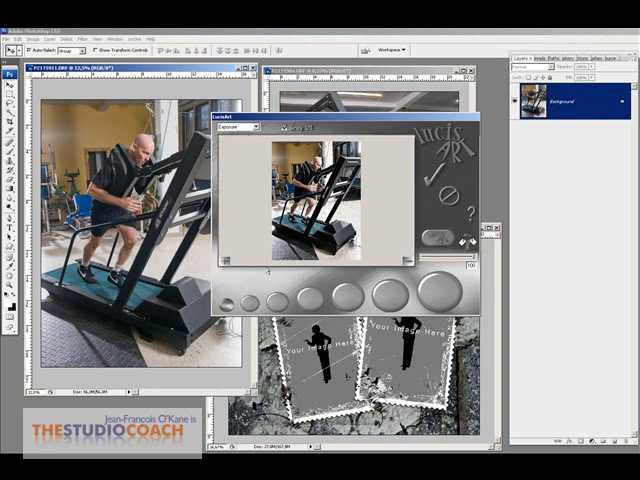
left_click(238, 128)
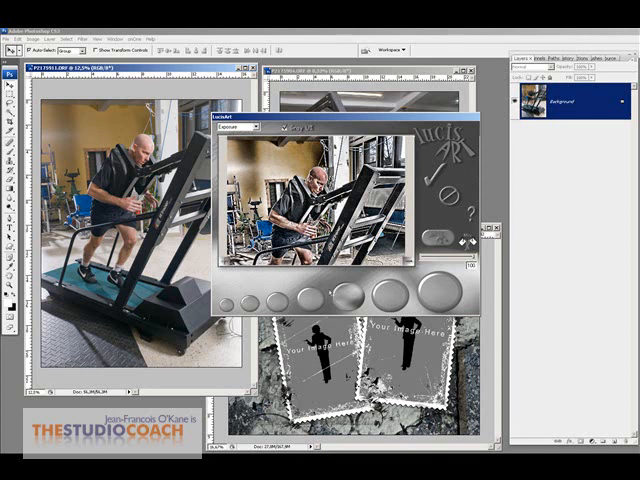
mouse_move(344, 300)
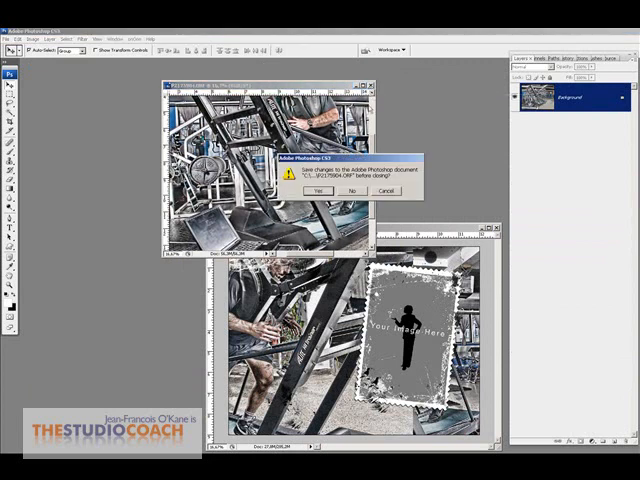
Dismiss the filtered photo window without saving, keeping the stamp-frame template open.
left_click(352, 190)
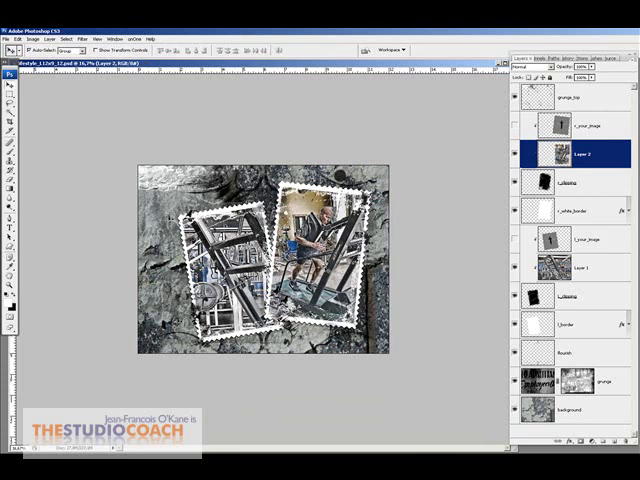
mouse_move(412, 272)
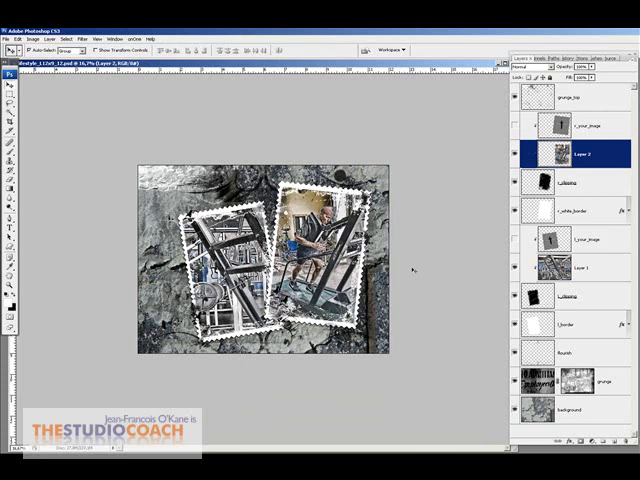
Reorder and re-clip the photo layers so the athlete fills the left frame and equipment the right.
left_click(570, 268)
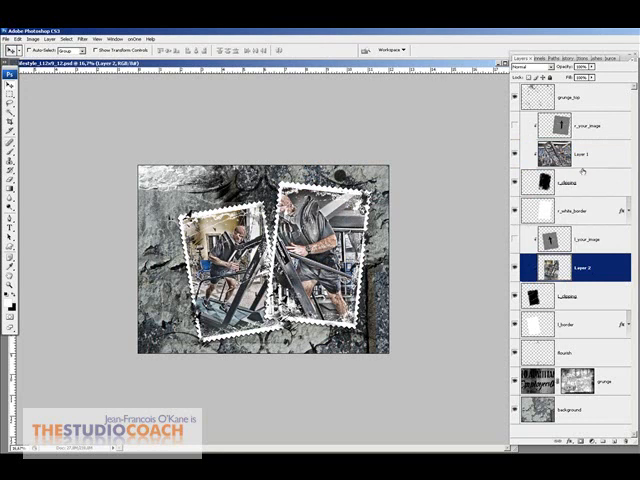
left_click(584, 152)
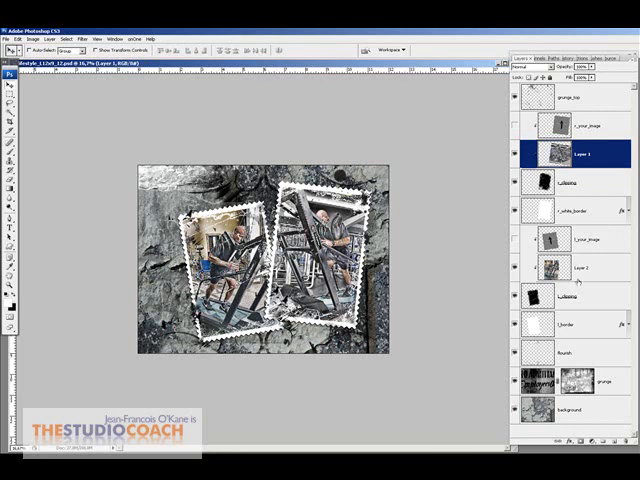
left_click(578, 268)
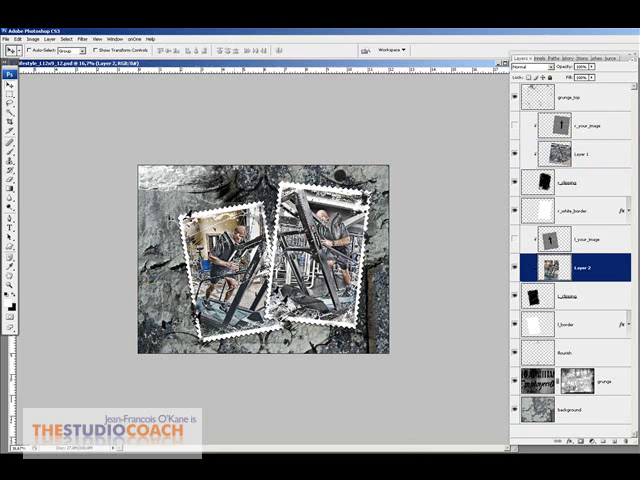